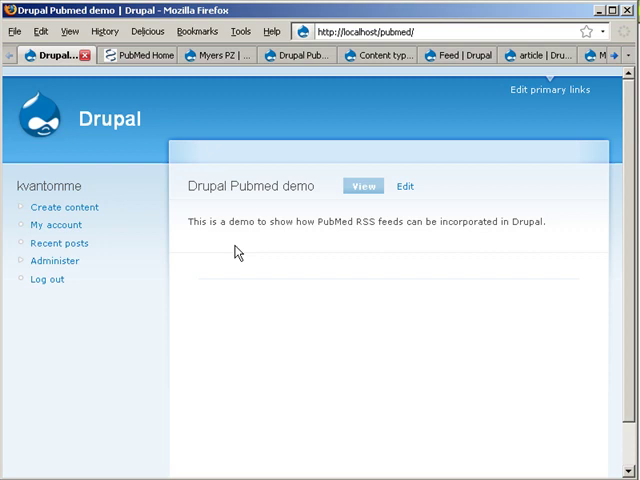
mouse_move(145, 62)
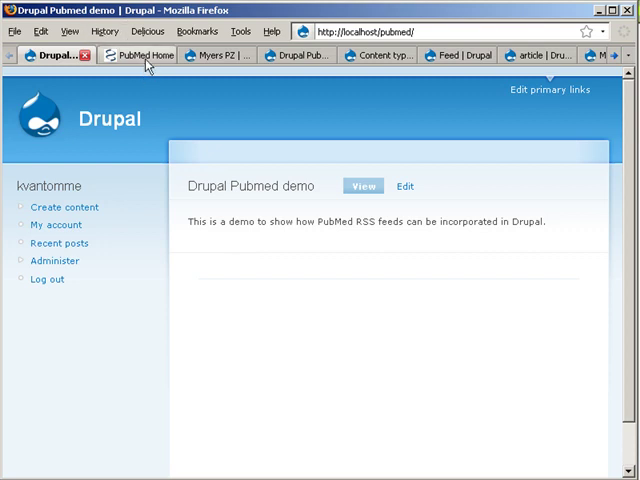
Switch to the PubMed home page tab holding the Myers PZ[Author] query.
click(135, 55)
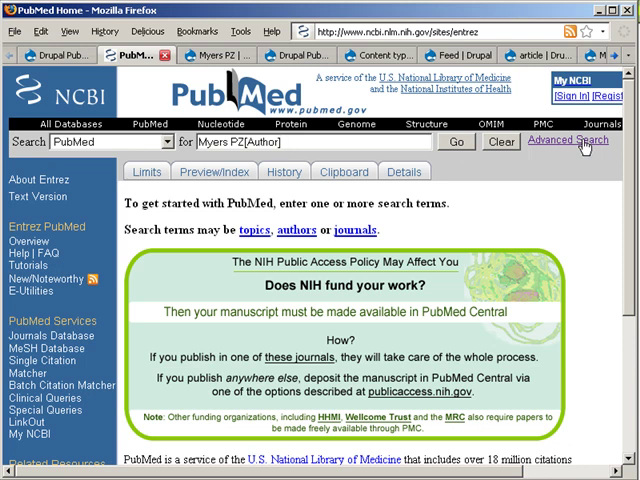
click(566, 140)
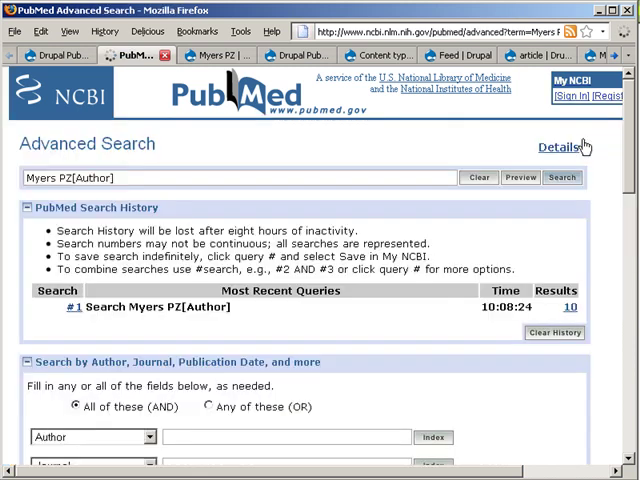
scroll(down, 3)
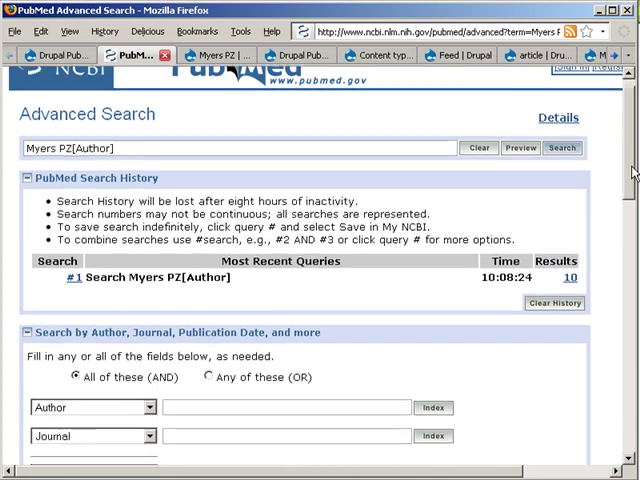
scroll(down, 3)
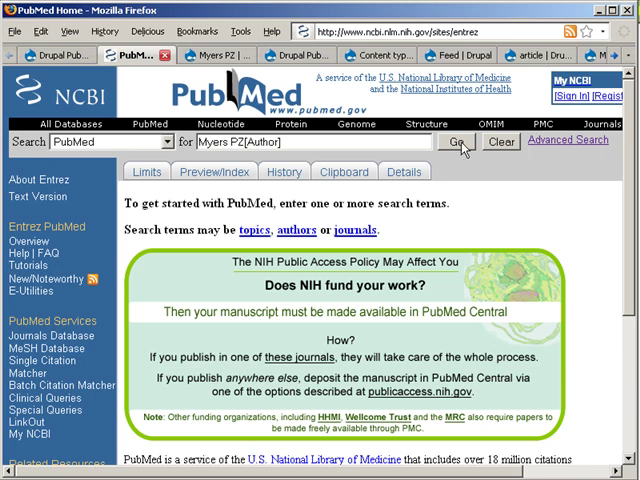
Run the Myers PZ[Author] search and scroll through its 10 citations.
click(455, 141)
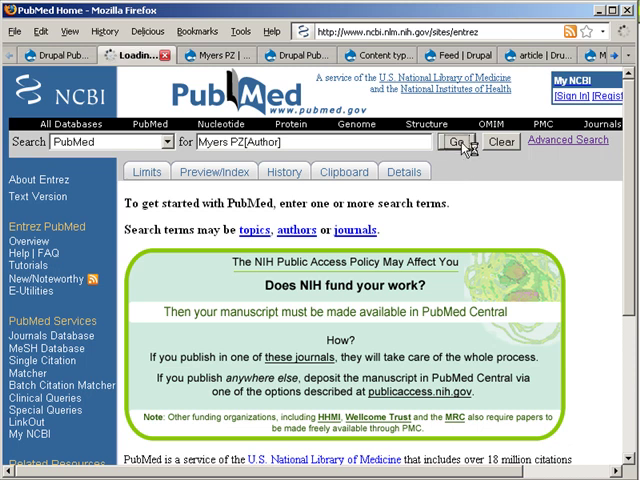
click(458, 141)
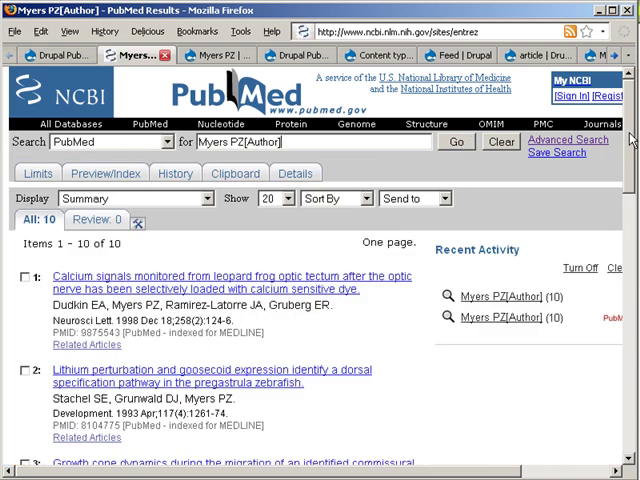
scroll(down, 3)
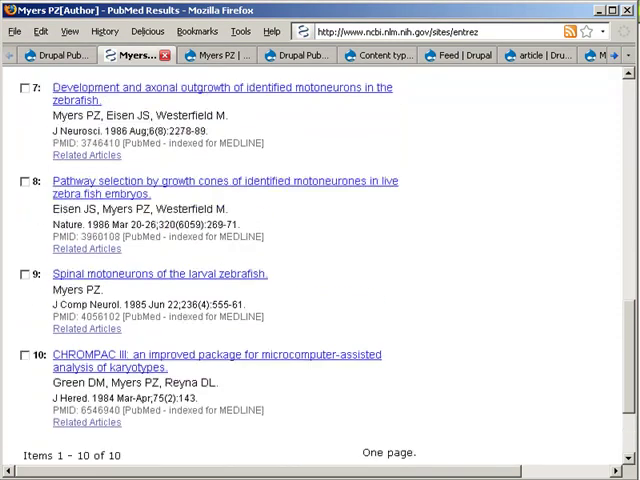
scroll(up, 3)
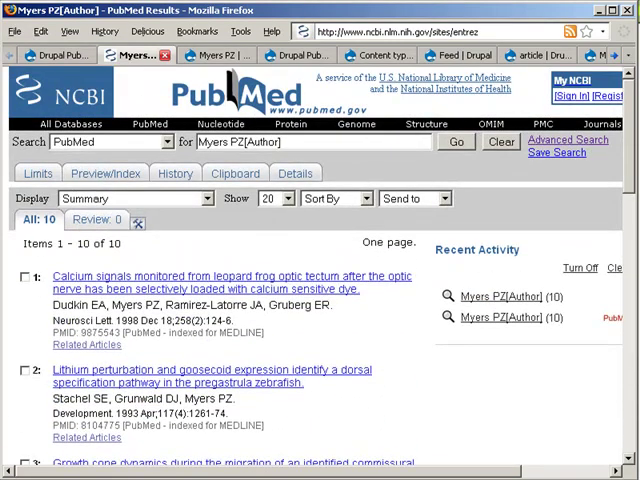
mouse_move(476, 371)
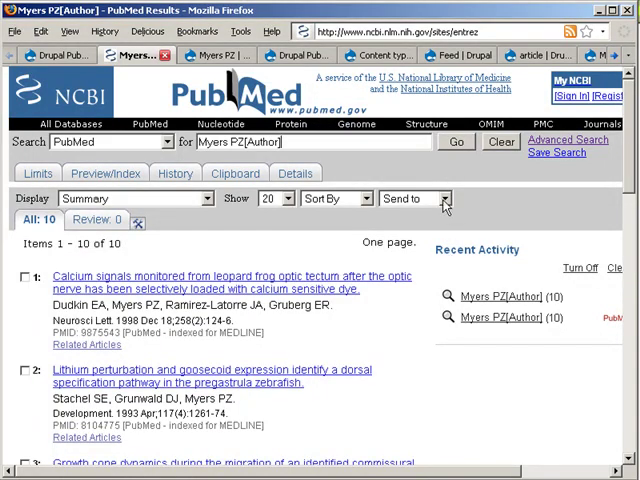
Send the results to a 100-item RSS feed and copy its XML link.
click(413, 198)
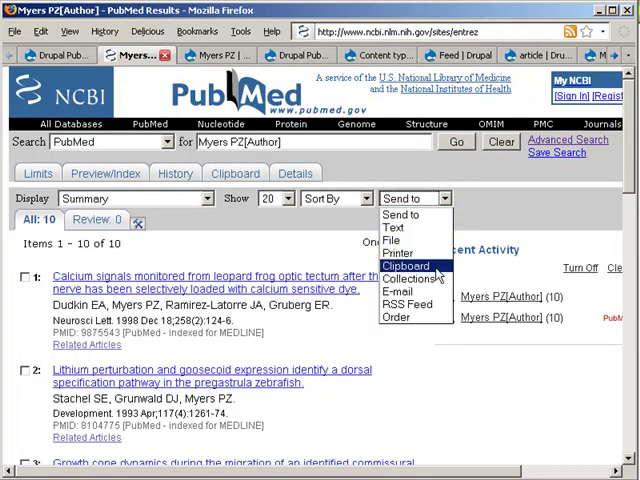
click(407, 304)
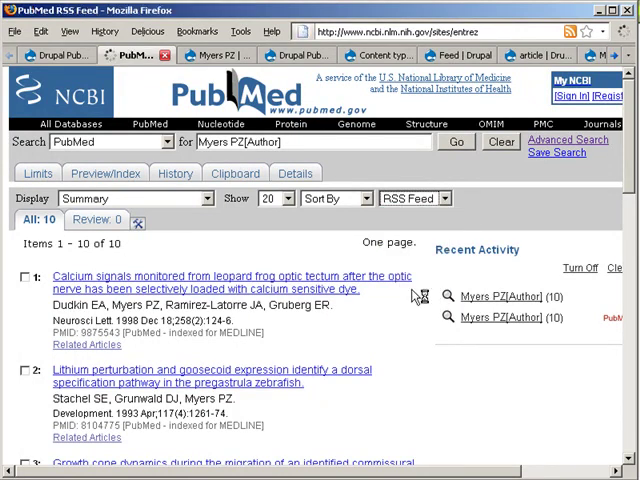
click(466, 171)
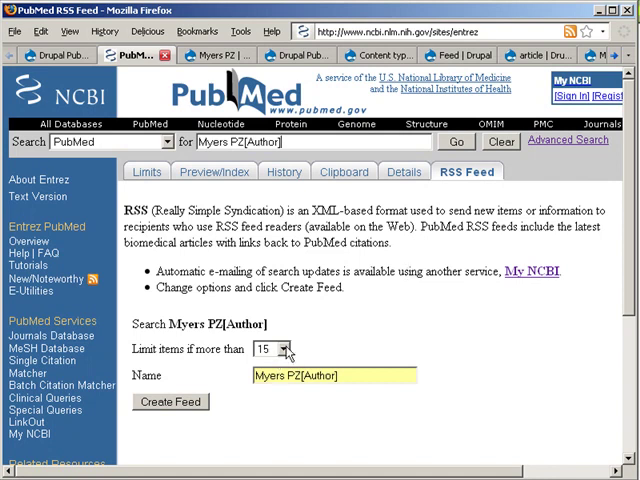
click(272, 349)
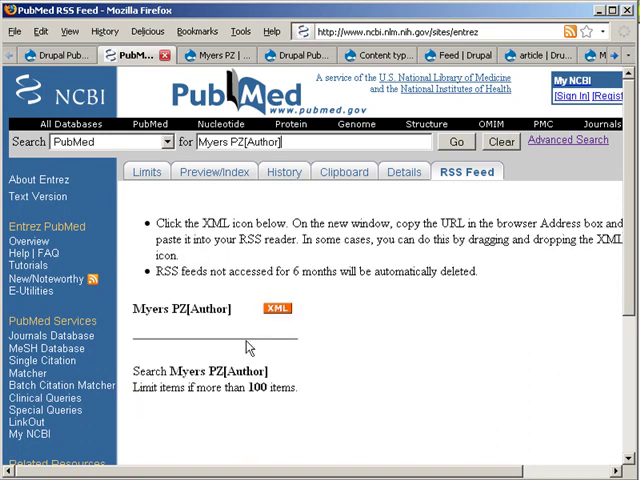
right_click(276, 308)
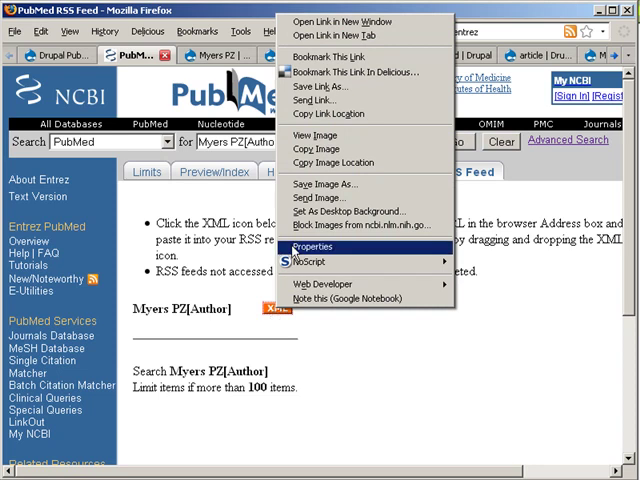
mouse_move(320, 197)
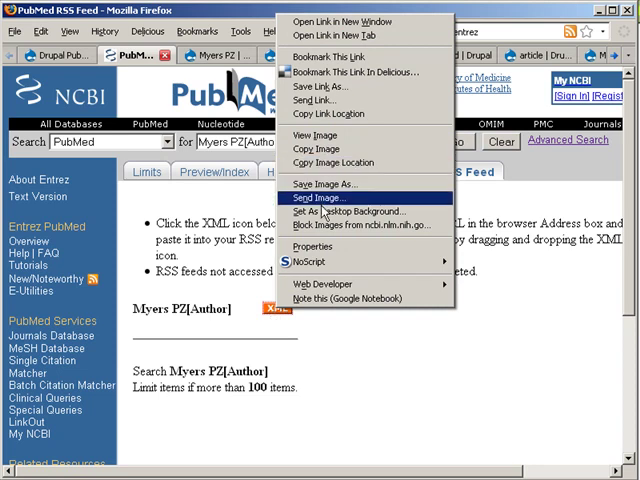
mouse_move(322, 113)
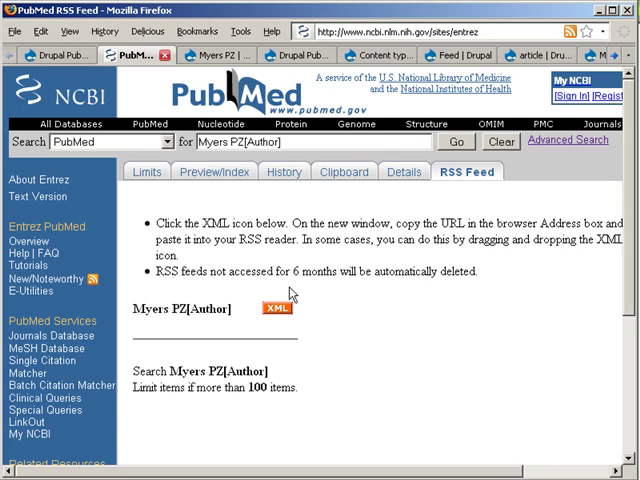
mouse_move(257, 205)
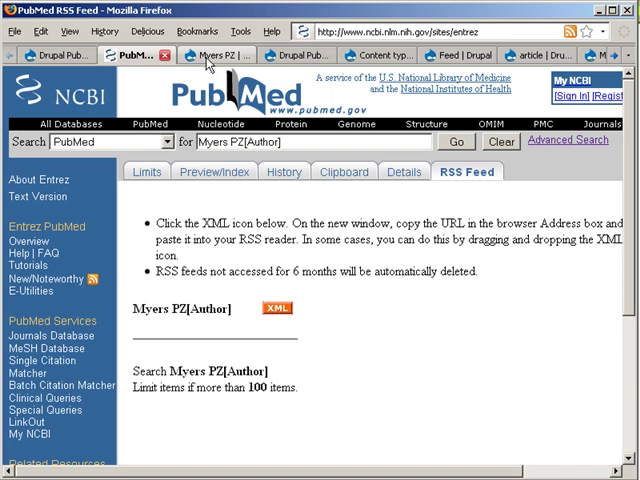
Enter the PubMed RSS address as the Myers PZ feed node's URL and submit.
click(210, 55)
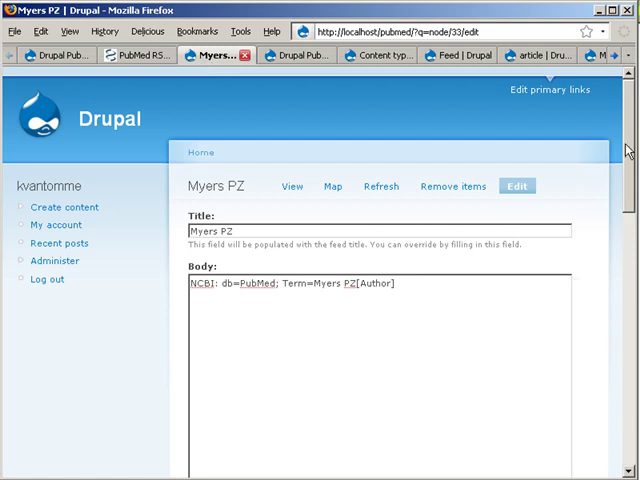
scroll(down, 3)
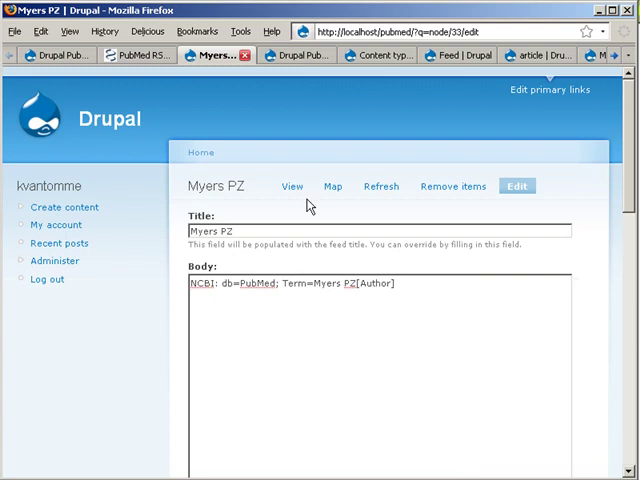
mouse_move(582, 145)
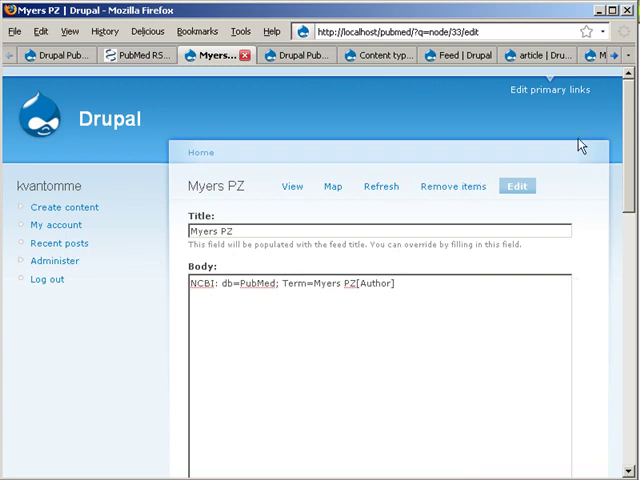
scroll(down, 3)
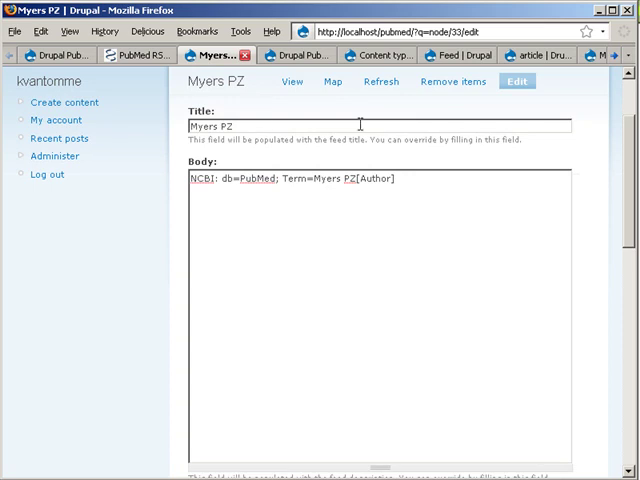
scroll(down, 3)
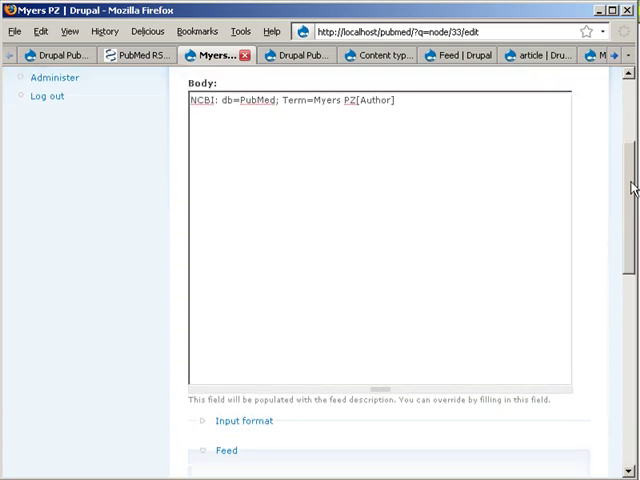
scroll(down, 3)
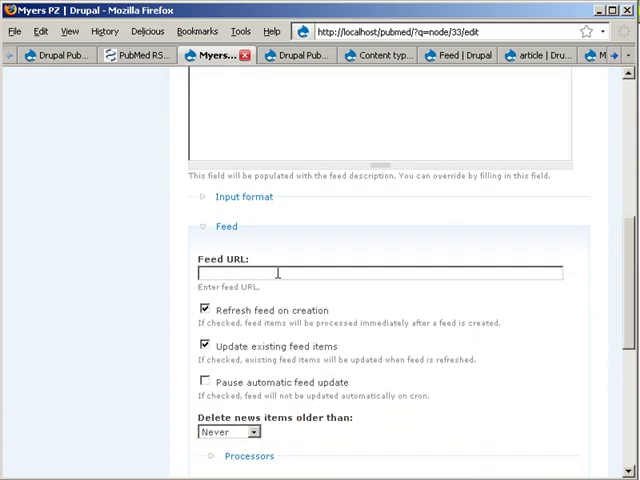
text(ss.cgi?rss_guid=1FmSTaOY8T6YqUiratWk6HZDBUIDREFjGwyXYahGm__a3wnkz)
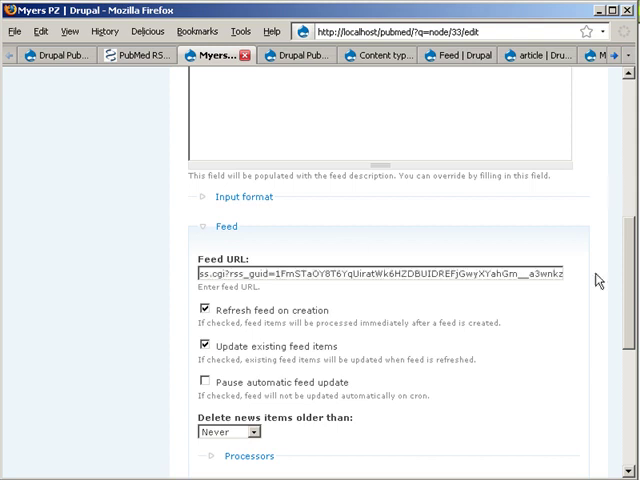
scroll(down, 3)
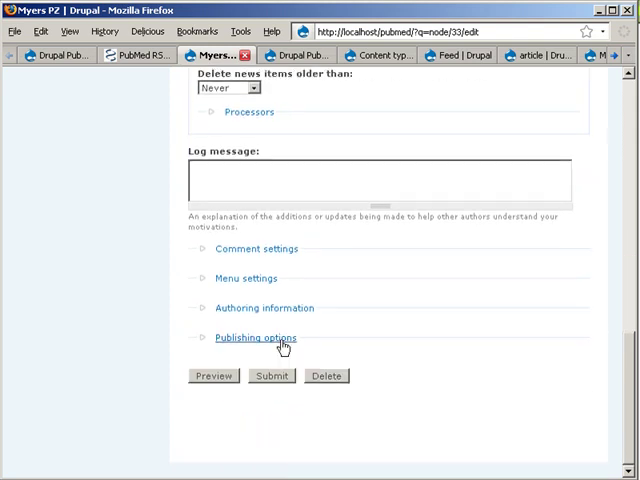
click(270, 375)
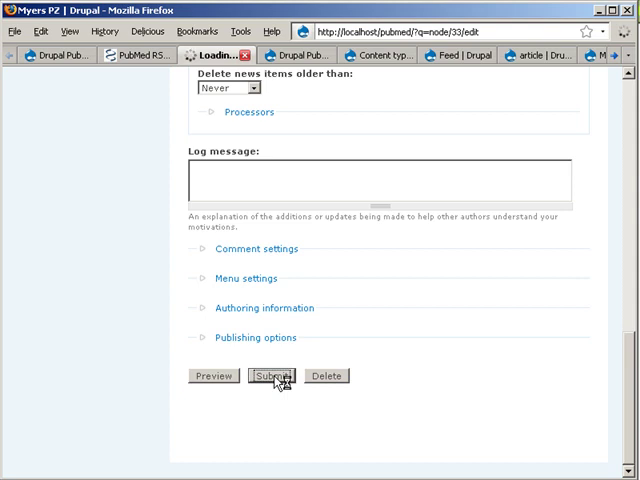
Save the Myers PZ feed and refresh it, importing 10 new PubMed articles.
click(270, 375)
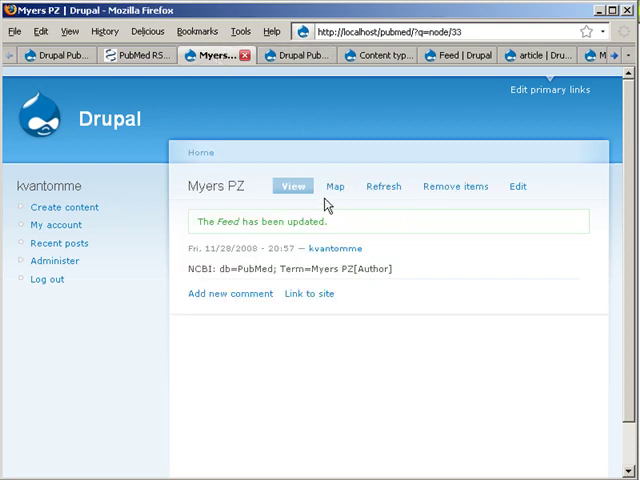
click(384, 186)
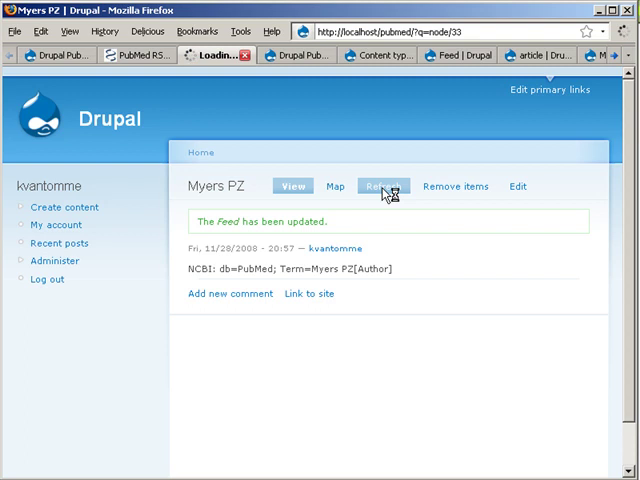
click(383, 186)
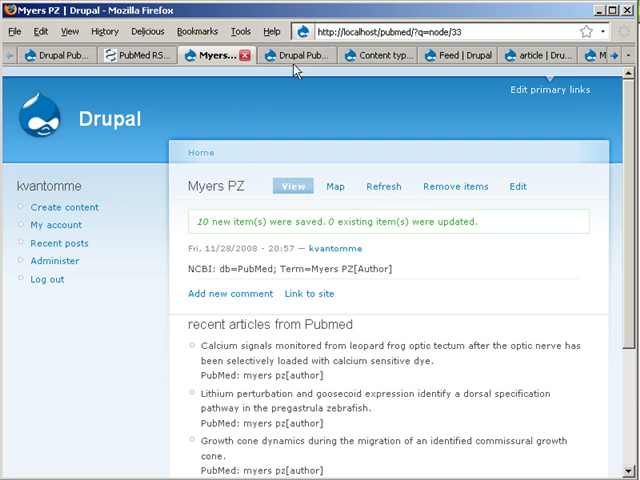
View the demo front page's block of recent PubMed articles.
click(295, 55)
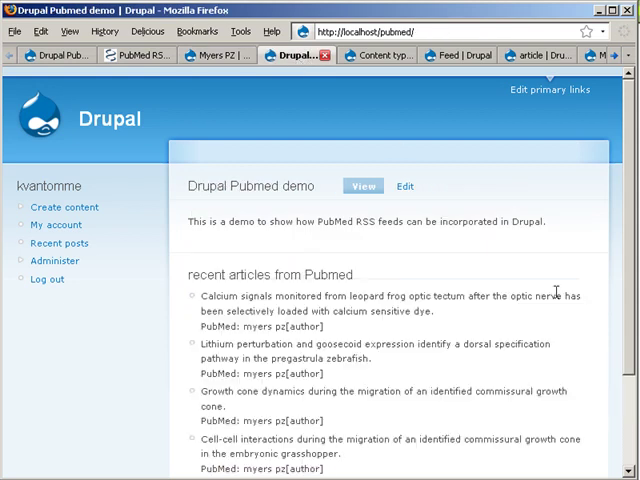
mouse_move(628, 269)
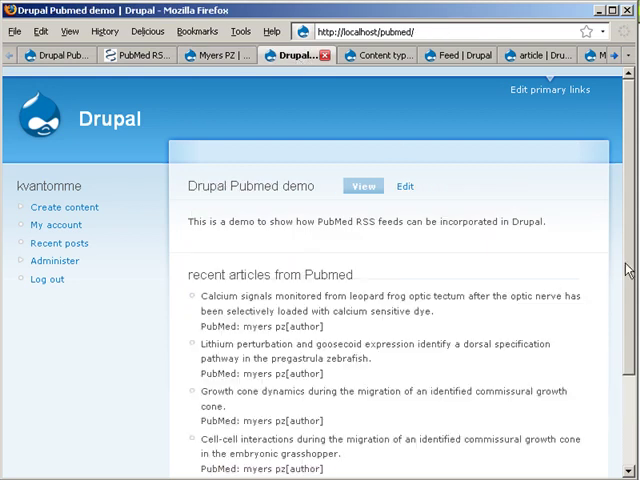
scroll(down, 3)
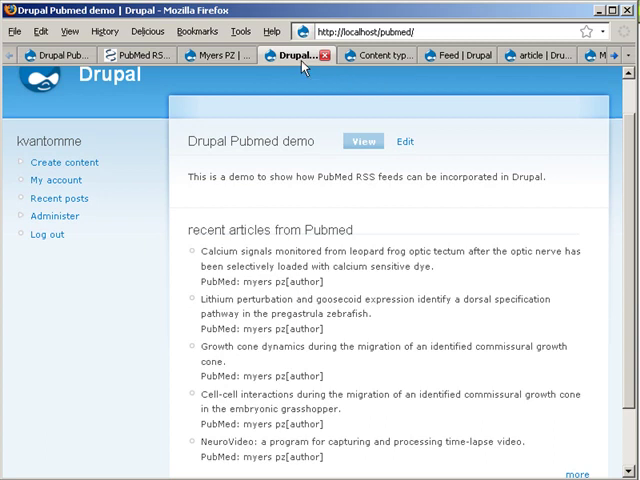
mouse_move(364, 289)
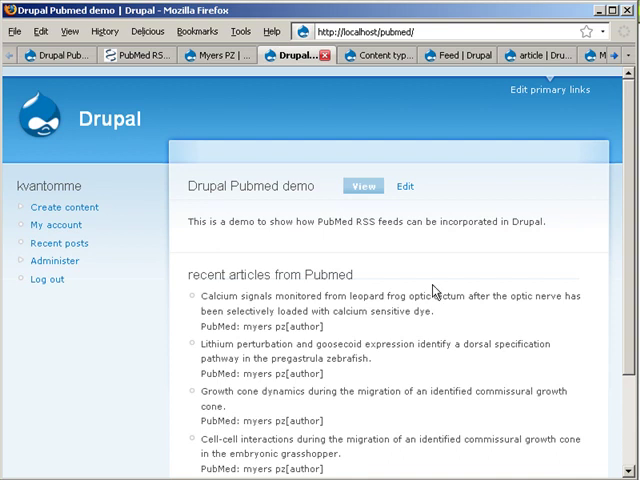
mouse_move(366, 99)
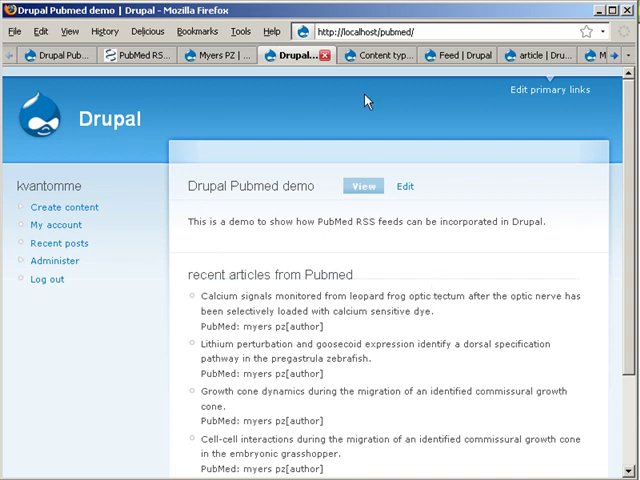
Review the Feed type's Common Syndication parser and FeedAPI Node article settings.
click(375, 55)
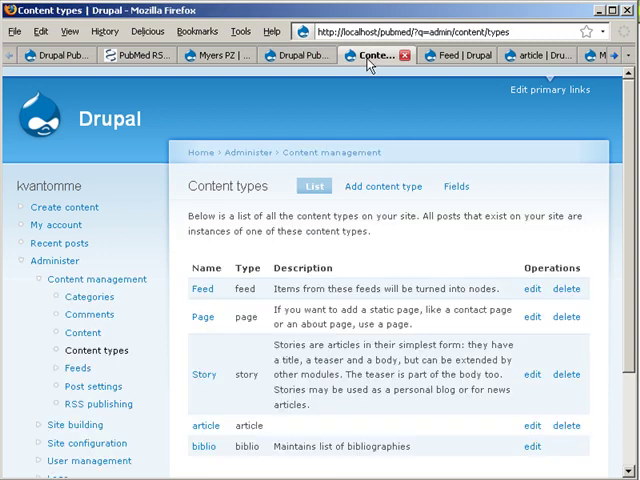
mouse_move(211, 247)
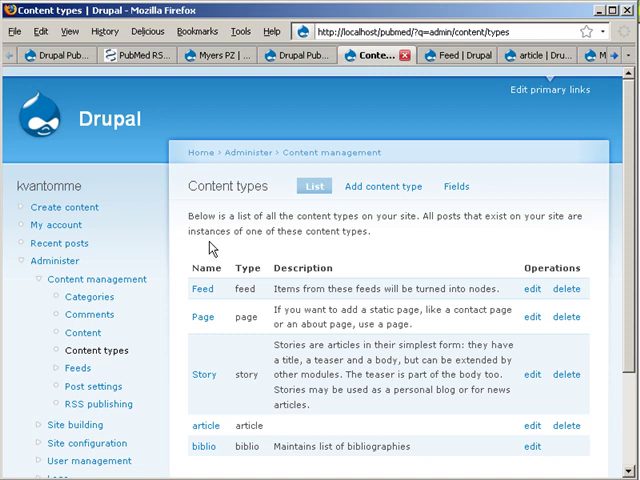
mouse_move(625, 207)
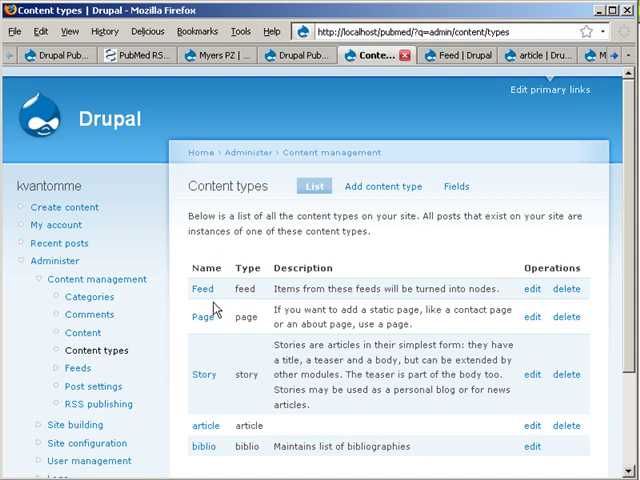
mouse_move(202, 289)
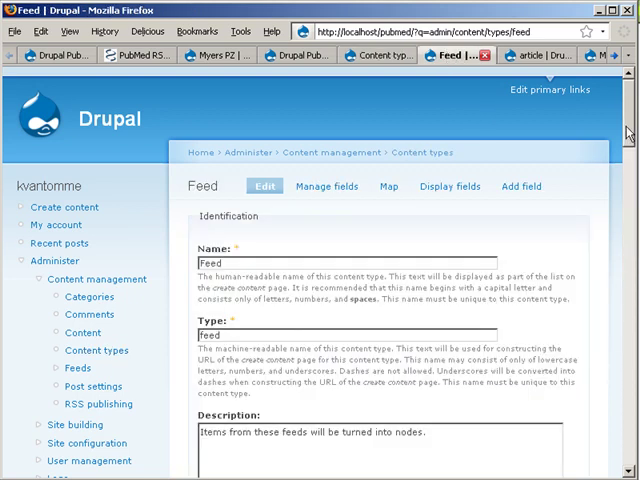
scroll(down, 3)
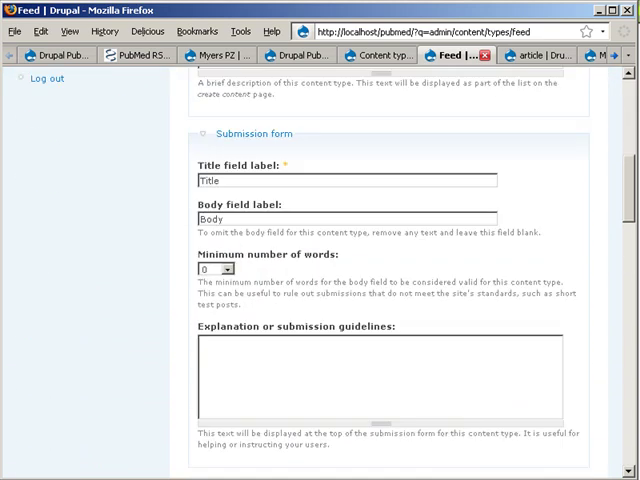
scroll(down, 3)
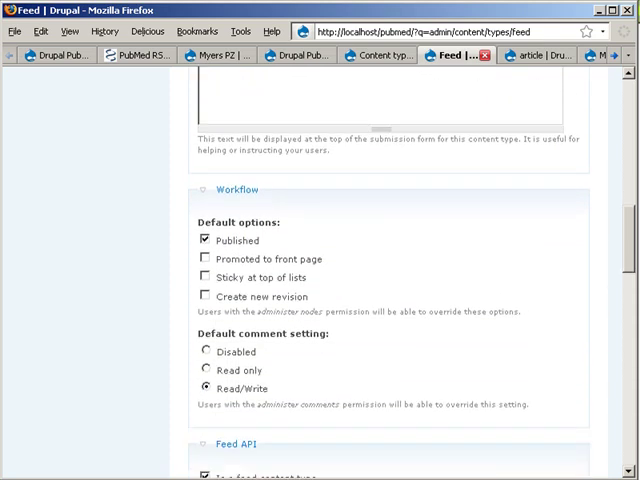
scroll(down, 3)
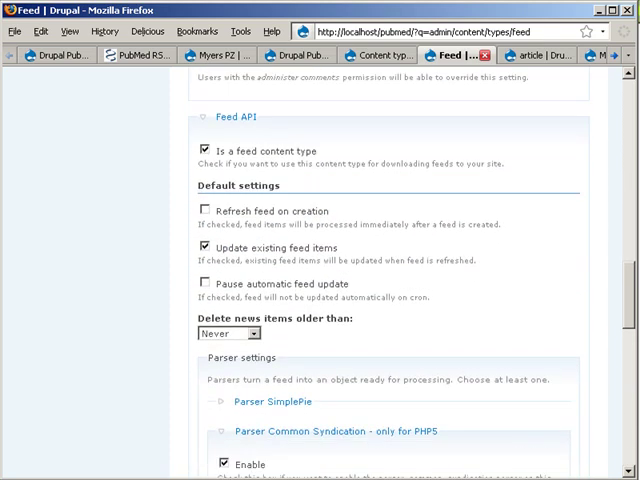
scroll(down, 3)
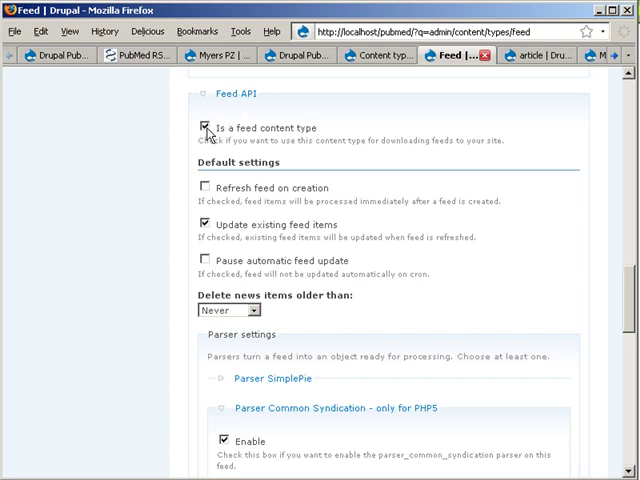
mouse_move(262, 128)
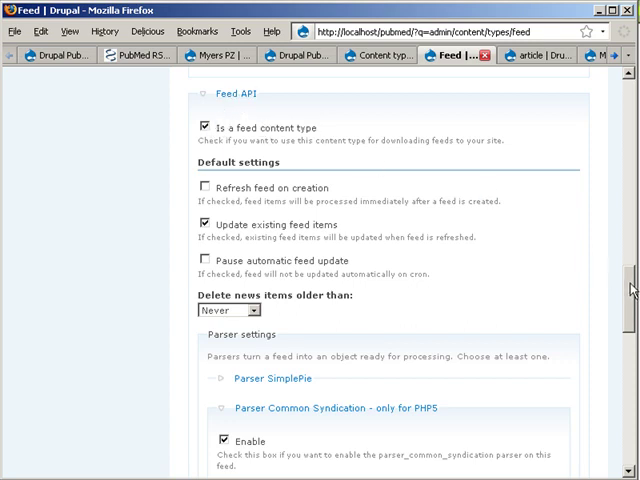
scroll(down, 3)
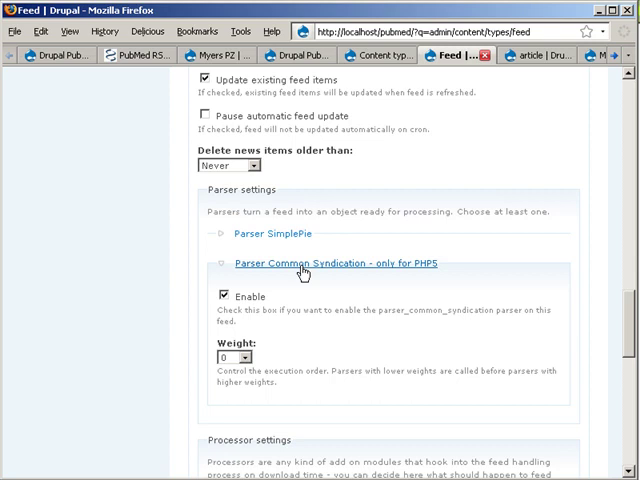
mouse_move(557, 328)
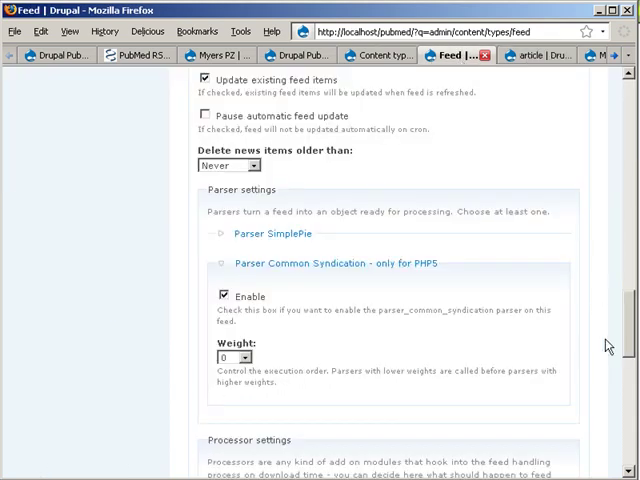
scroll(down, 3)
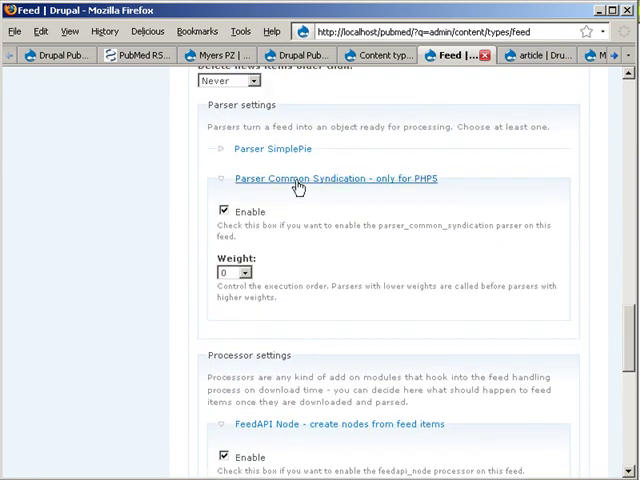
mouse_move(558, 322)
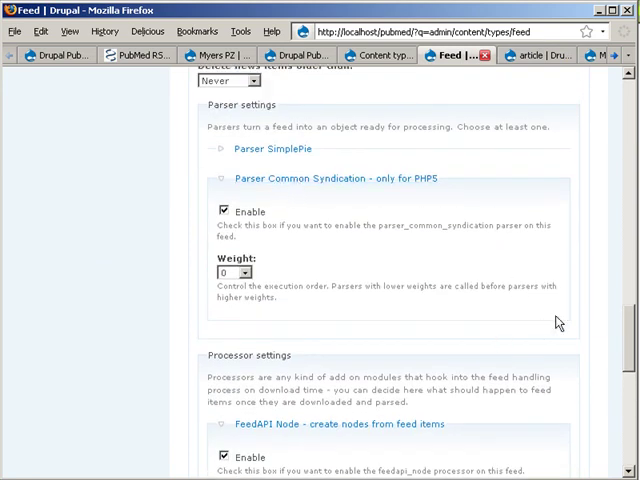
scroll(down, 3)
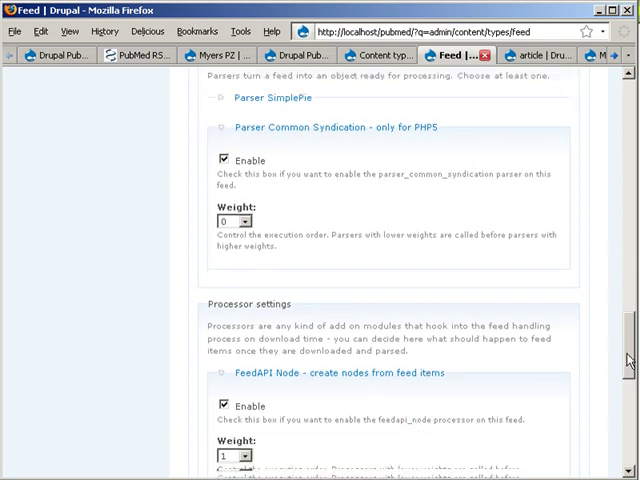
scroll(down, 3)
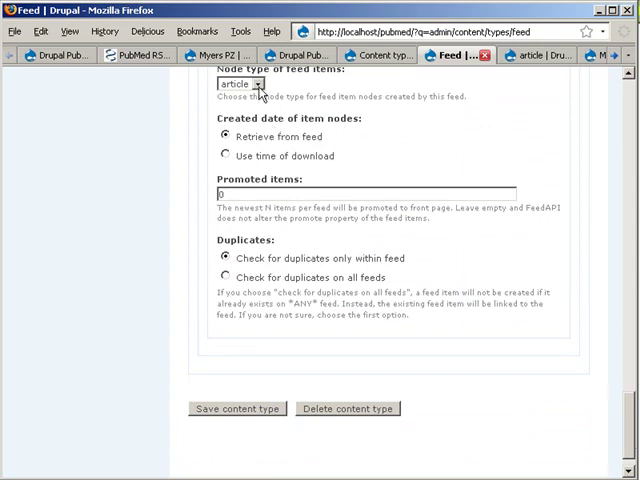
Open the article type's fields: abstract, authors, full title, Journal, original_url.
click(243, 84)
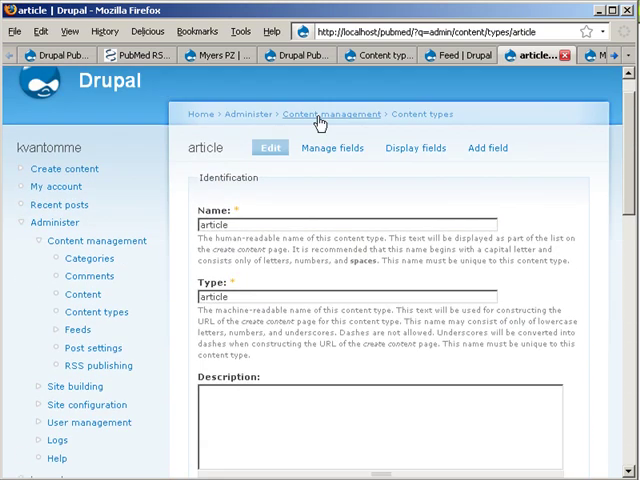
click(333, 148)
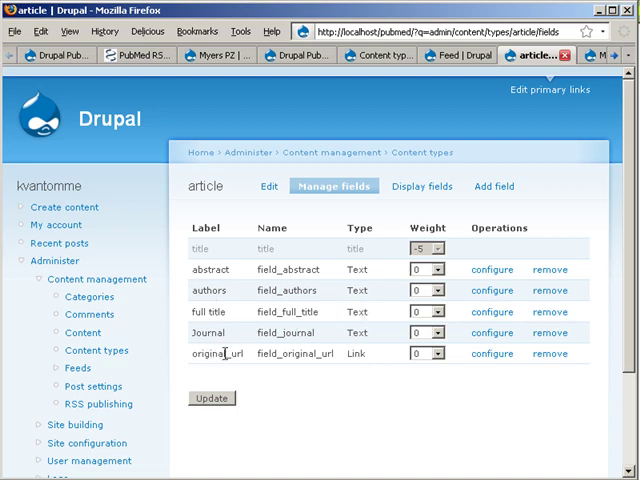
double_click(216, 353)
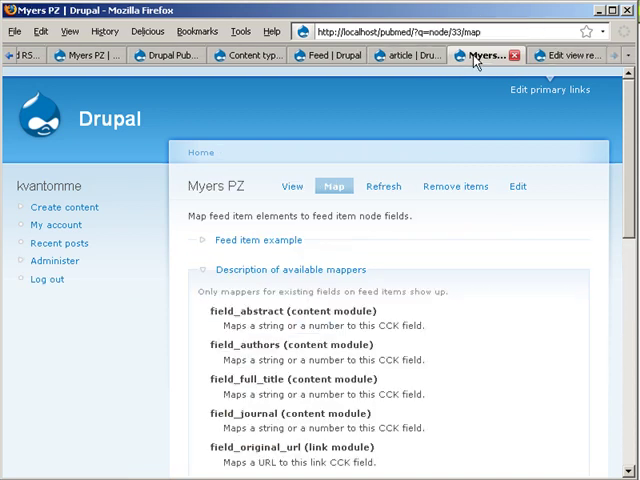
mouse_move(630, 130)
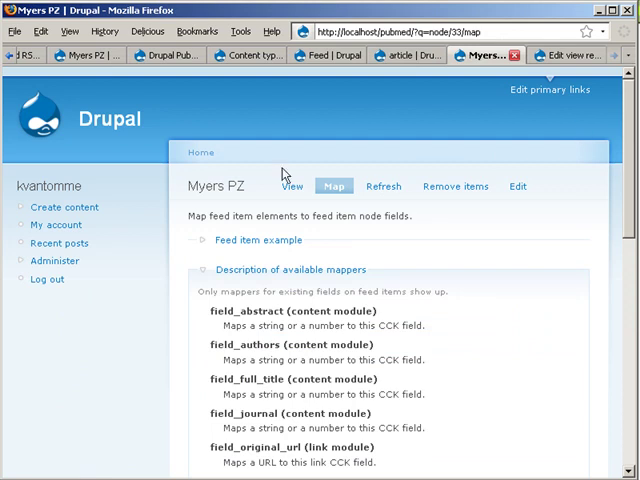
mouse_move(277, 198)
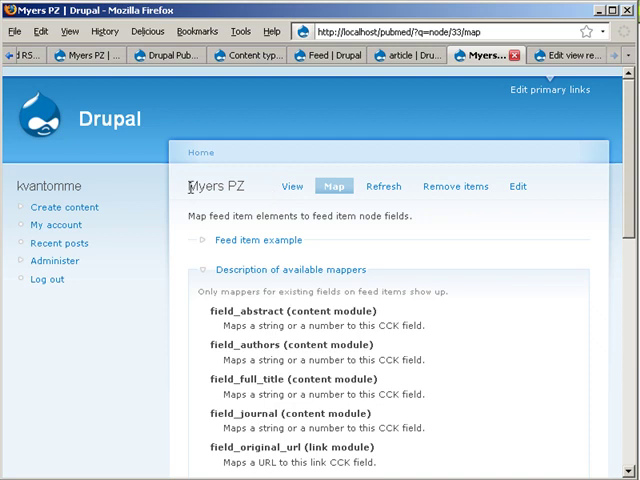
mouse_move(466, 211)
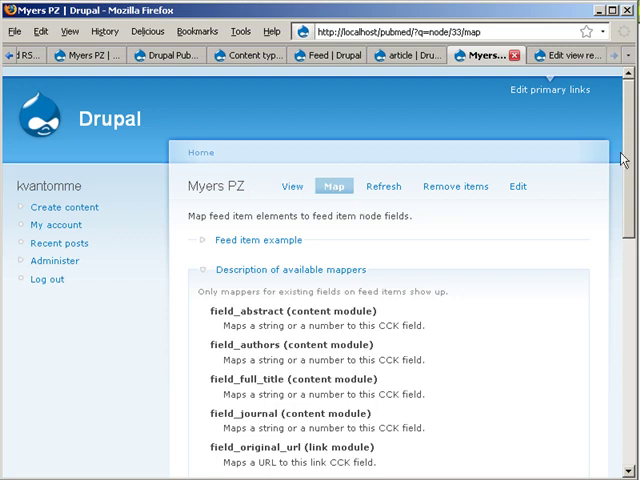
Expand the Myers PZ feed item example and scroll through the available mappers.
scroll(down, 3)
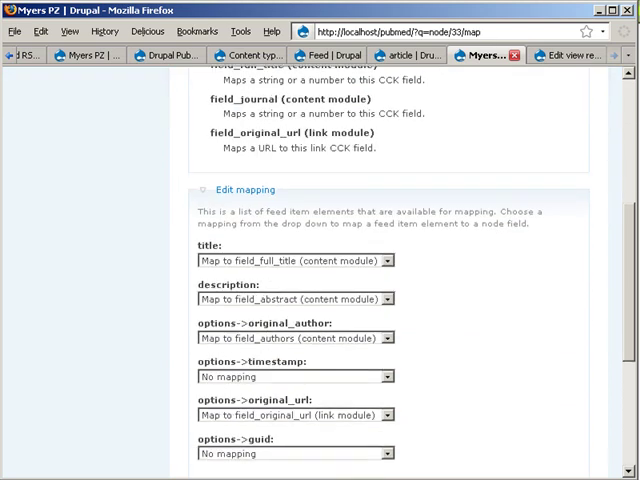
scroll(up, 3)
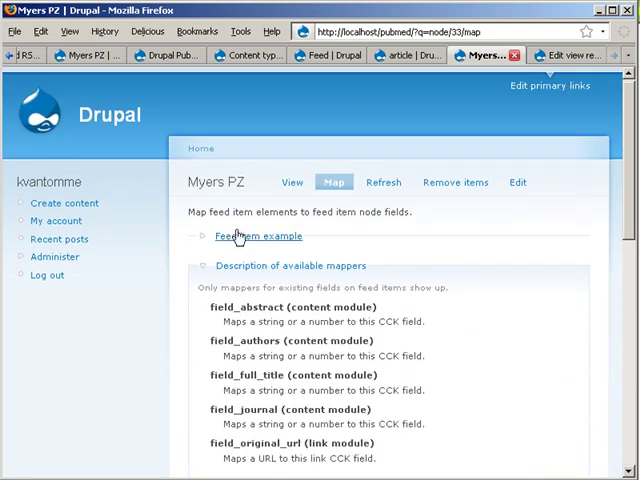
click(222, 235)
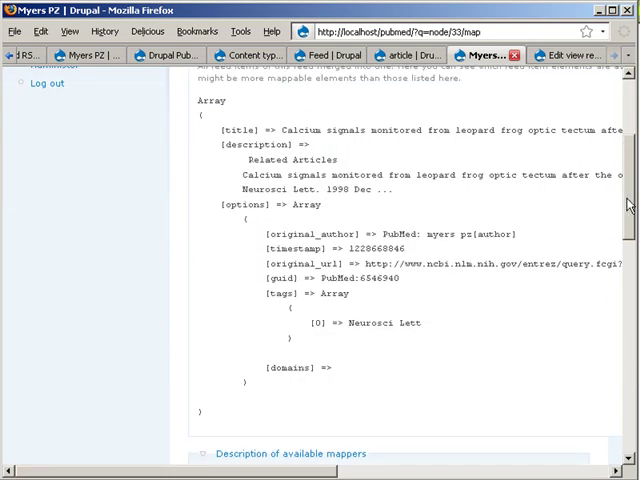
scroll(down, 3)
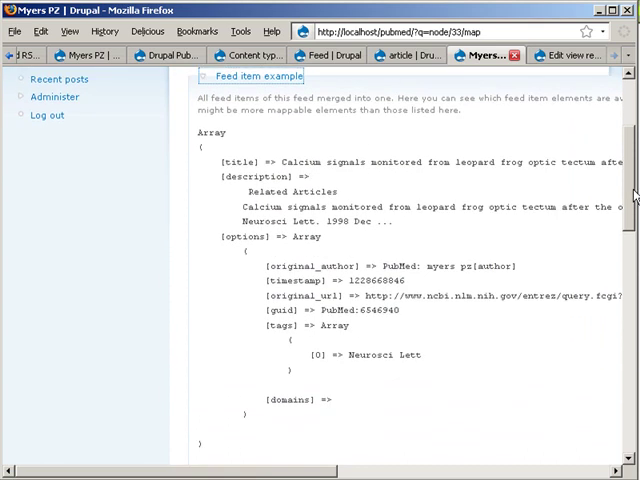
scroll(down, 3)
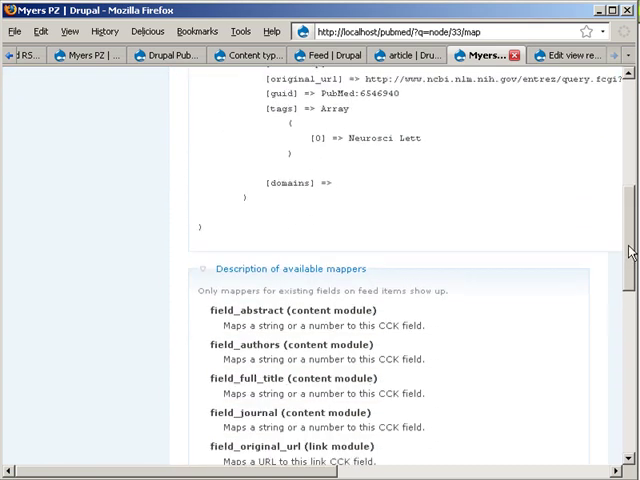
scroll(down, 3)
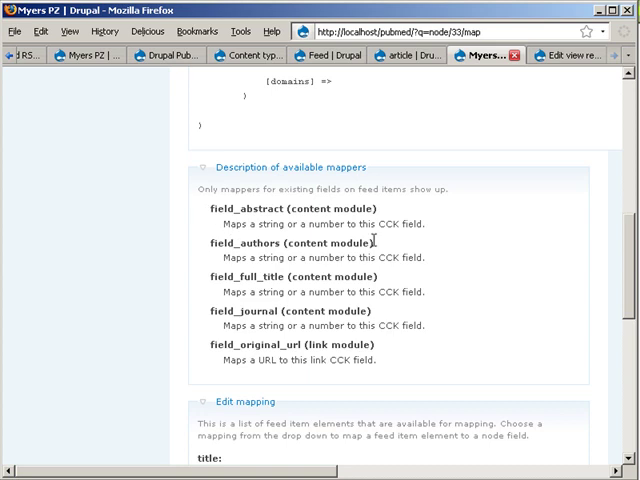
mouse_move(198, 192)
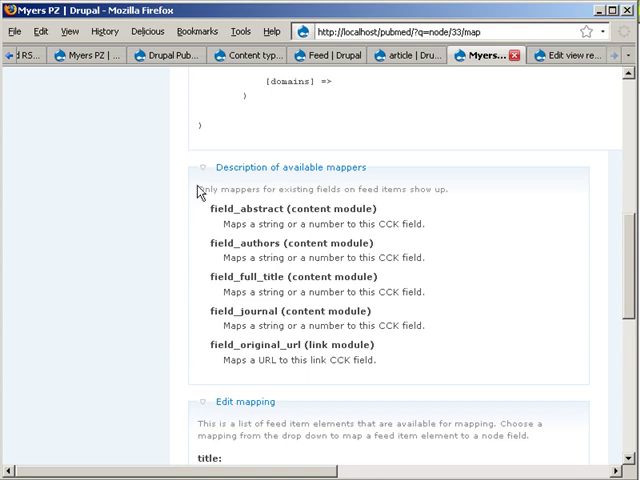
mouse_move(605, 241)
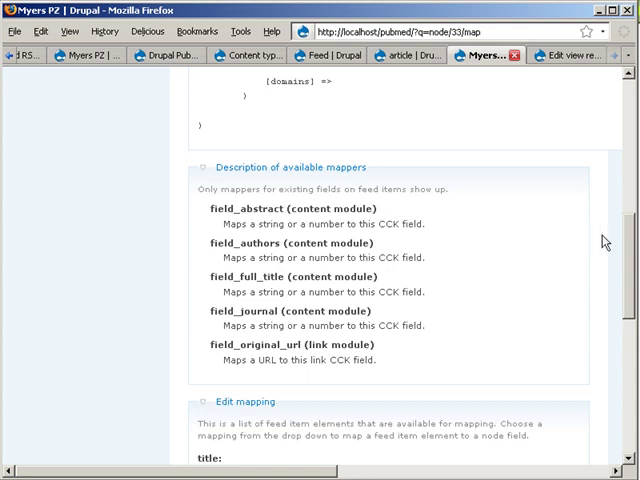
Review the feed's Edit mapping dropdowns, then switch to editing the recent_articles view.
scroll(down, 3)
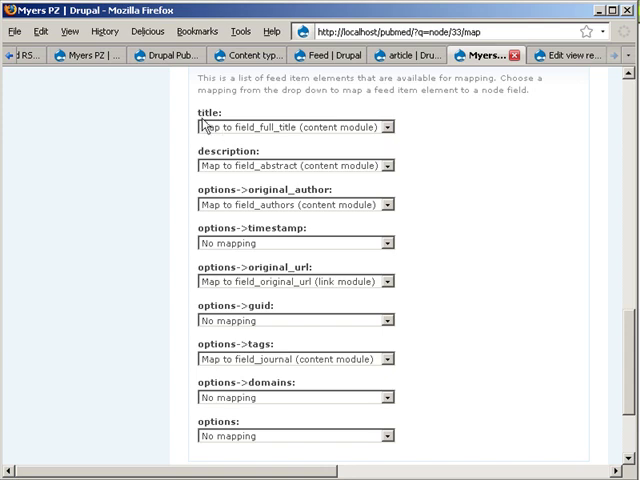
mouse_move(256, 138)
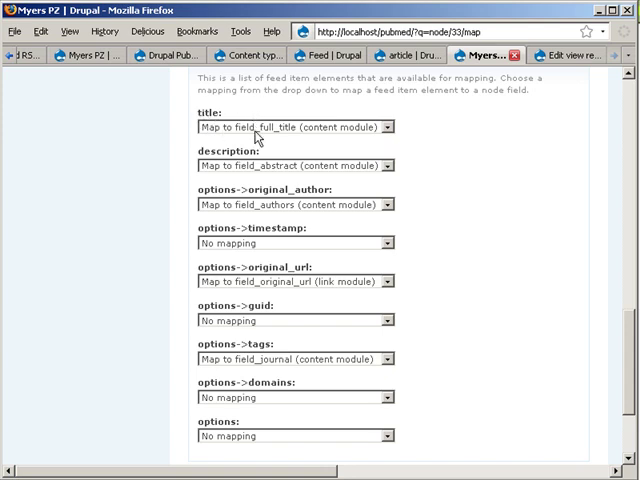
mouse_move(258, 137)
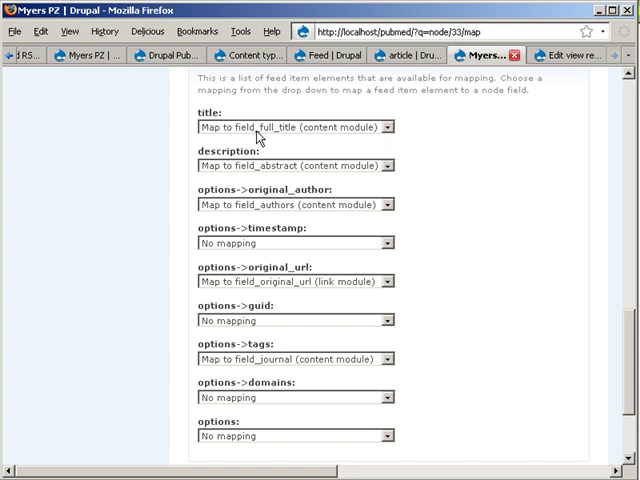
mouse_move(221, 172)
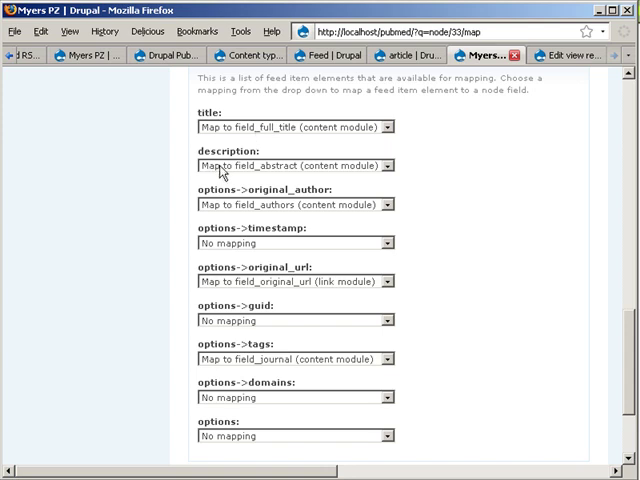
mouse_move(227, 210)
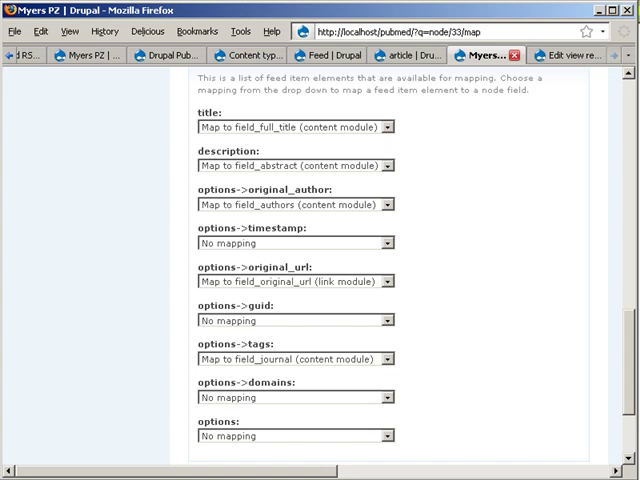
scroll(down, 3)
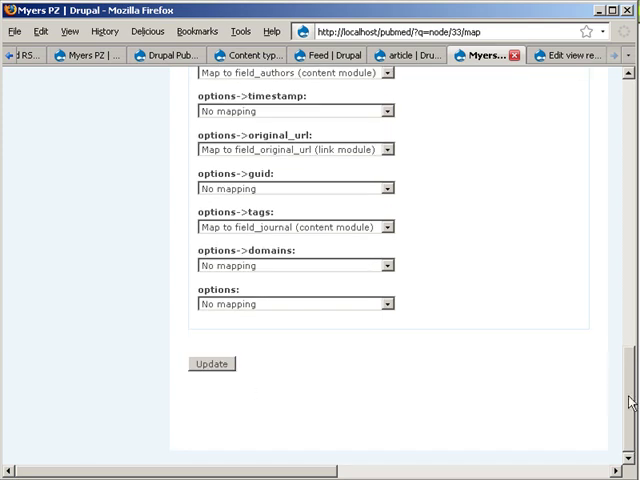
scroll(up, 3)
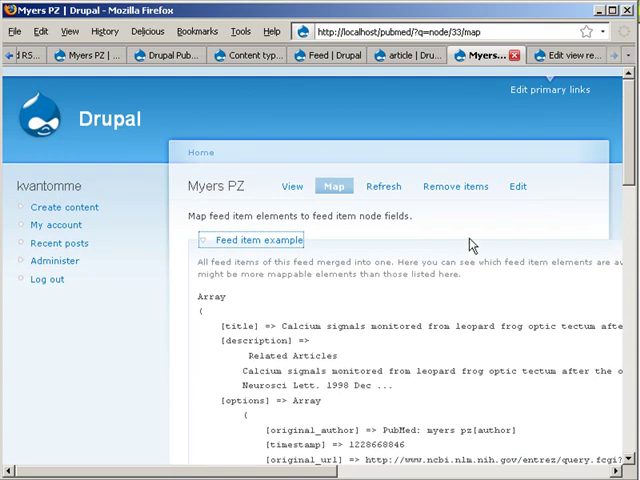
click(562, 55)
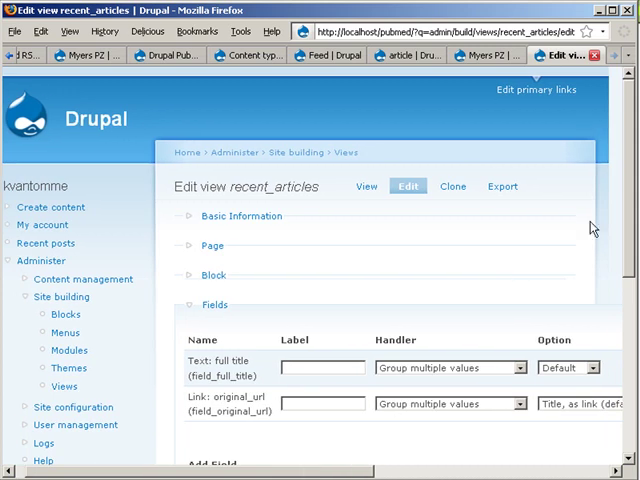
Save the recent_articles view with its full title and original_url fields.
scroll(down, 3)
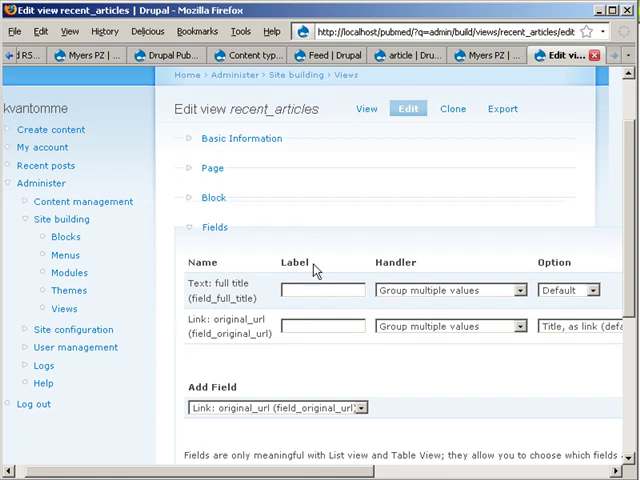
mouse_move(171, 315)
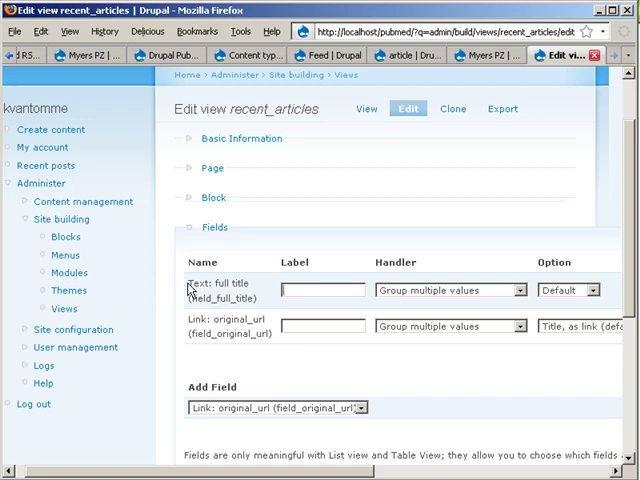
mouse_move(628, 240)
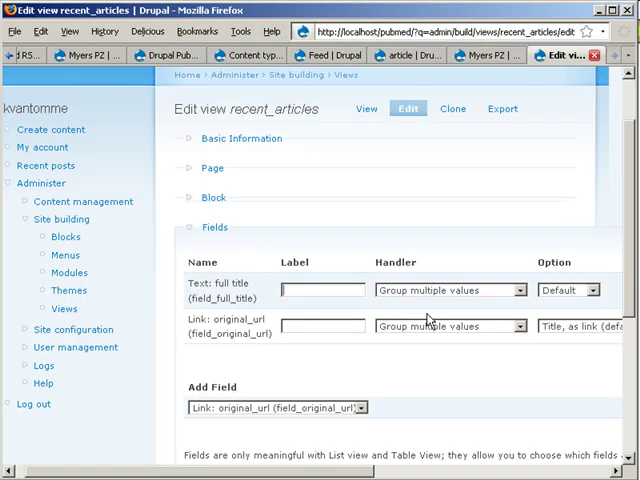
scroll(down, 3)
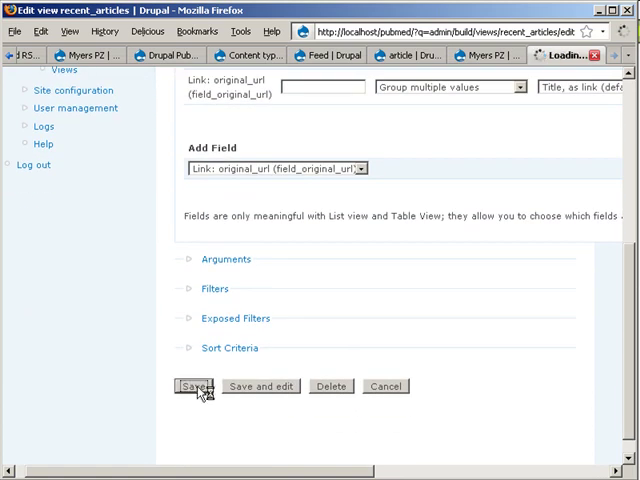
click(194, 386)
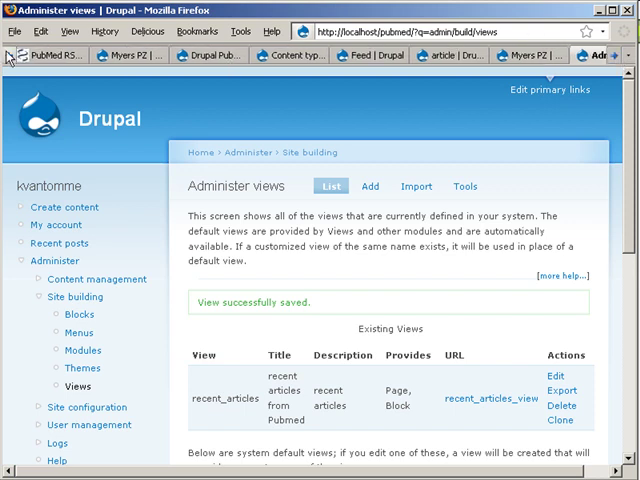
Switch to the Drupal Pubmed demo tab to view the recent articles block.
click(40, 55)
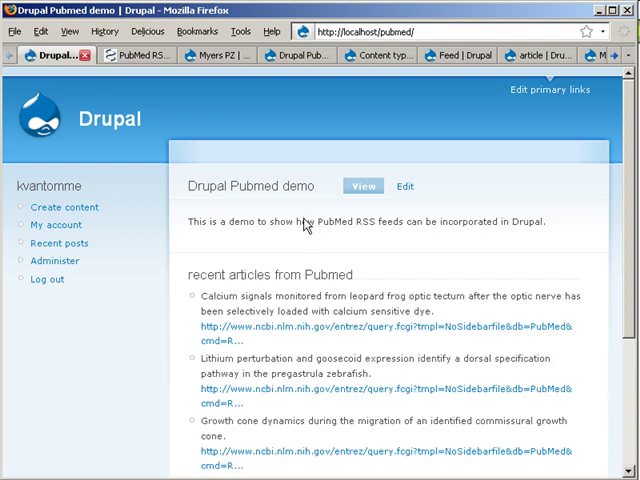
mouse_move(224, 308)
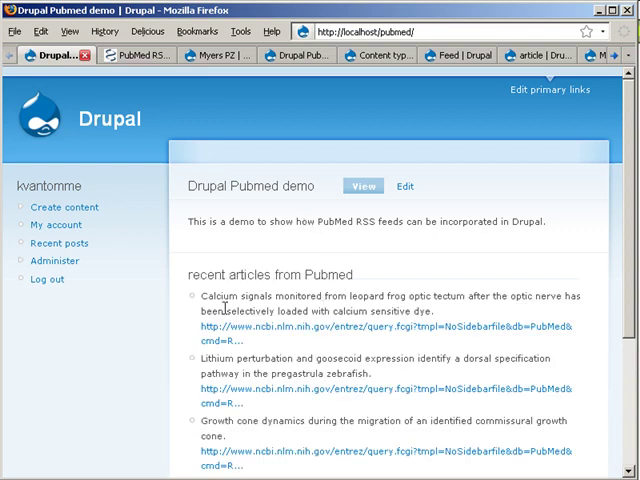